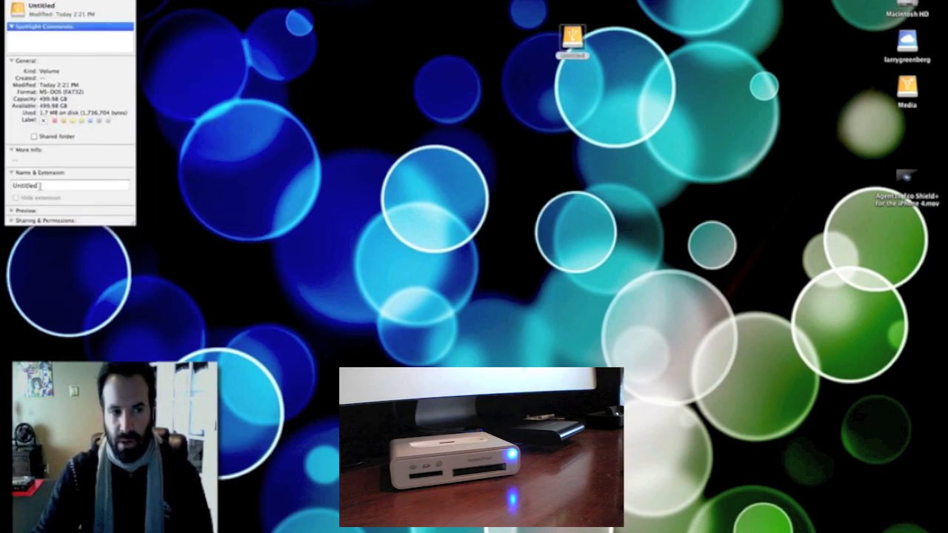
- Name the untitled external drive 'Armor A80' in its Get Info window
{"action": "type", "text": "Armor A80"}
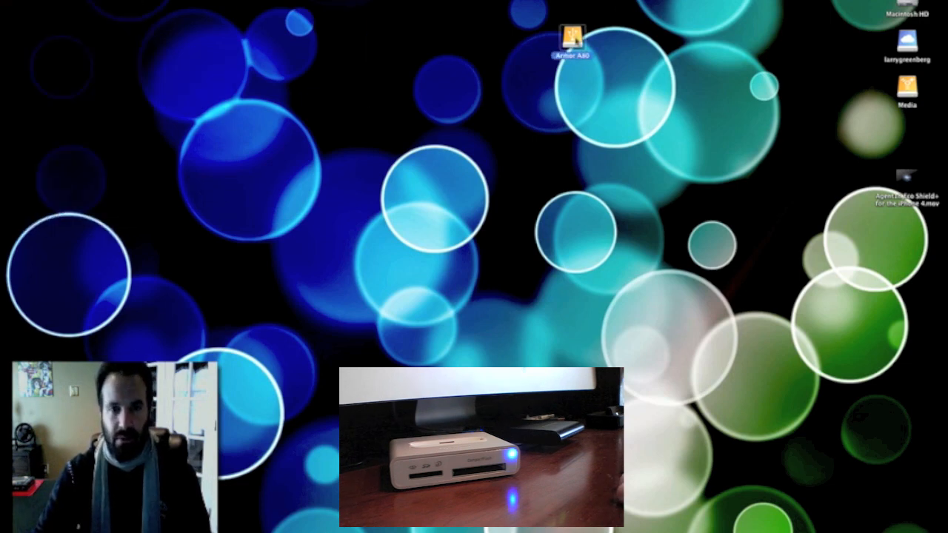
{"action": "double_click", "coordinate": [571, 41]}
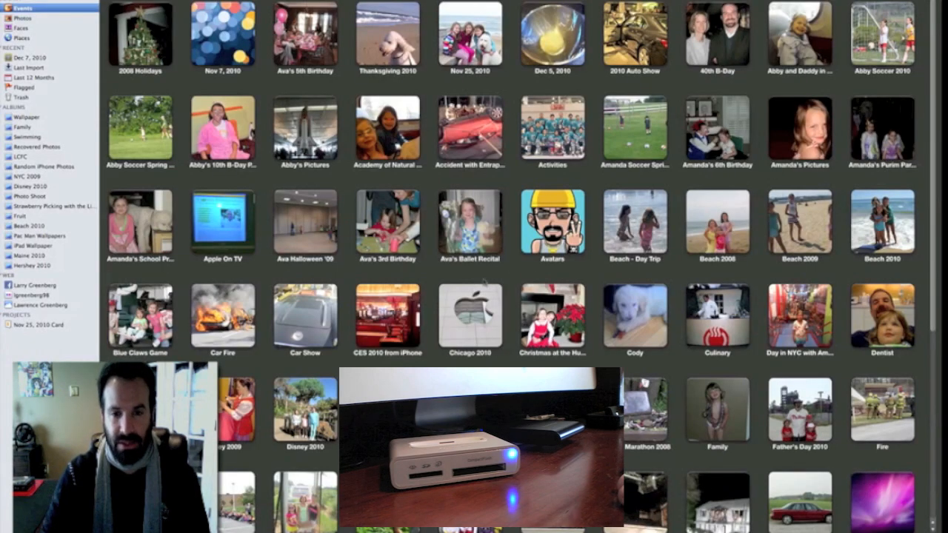
{"action": "scroll", "scroll_direction": "down", "scroll_amount": 3}
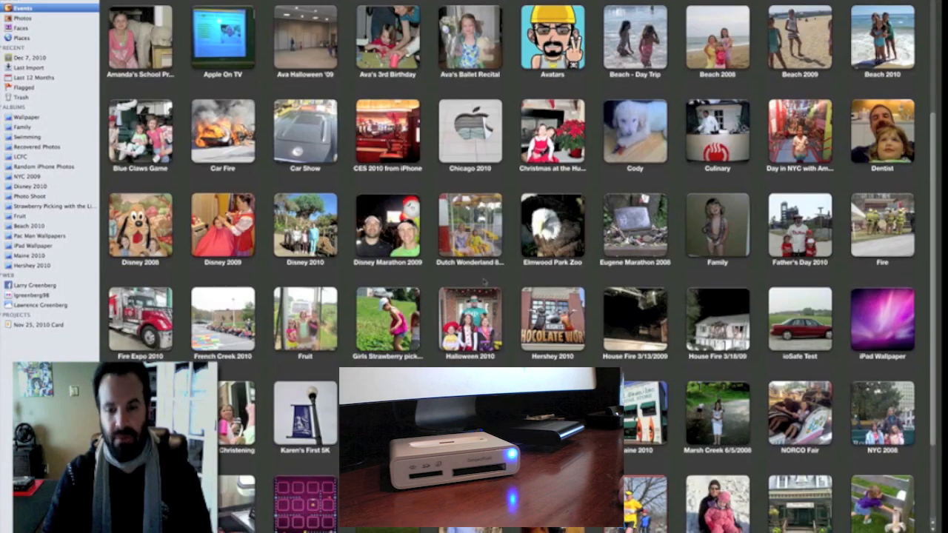
{"action": "scroll", "scroll_direction": "down", "scroll_amount": 3}
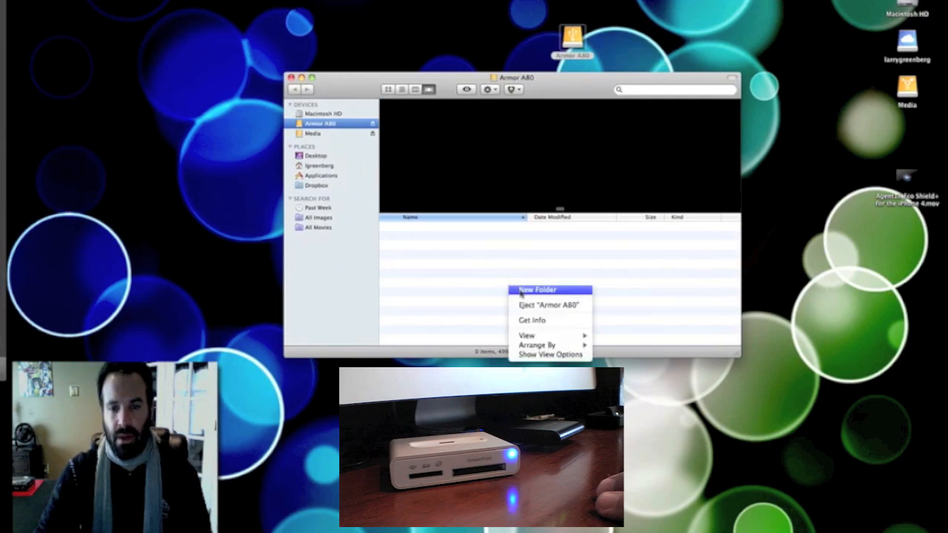
- Create a new folder on the Armor A80 drive from the context menu
{"action": "left_click", "coordinate": [536, 289]}
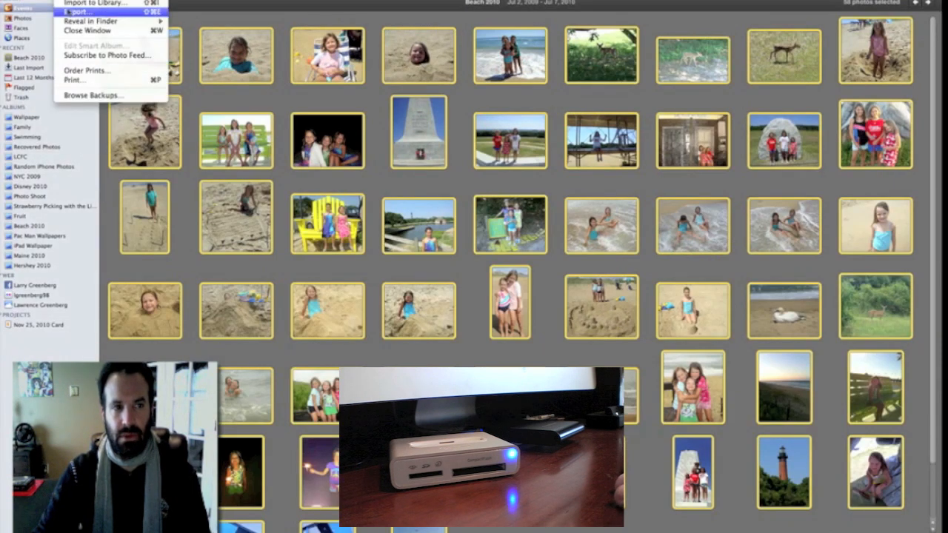
- Export the 18 Beach 2010 photos as full-size JPEGs into the drive's Beach 2010 folder
{"action": "left_click", "coordinate": [77, 12]}
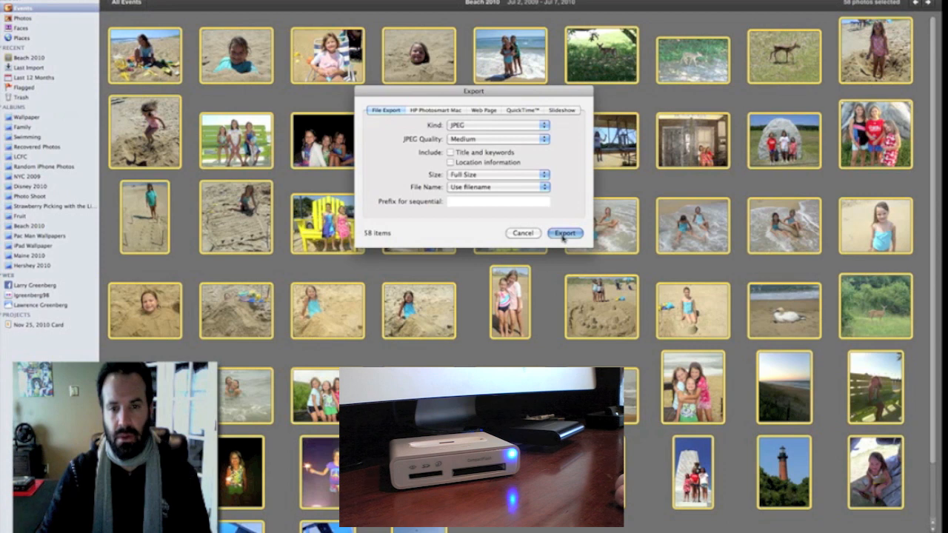
{"action": "left_click", "coordinate": [564, 234]}
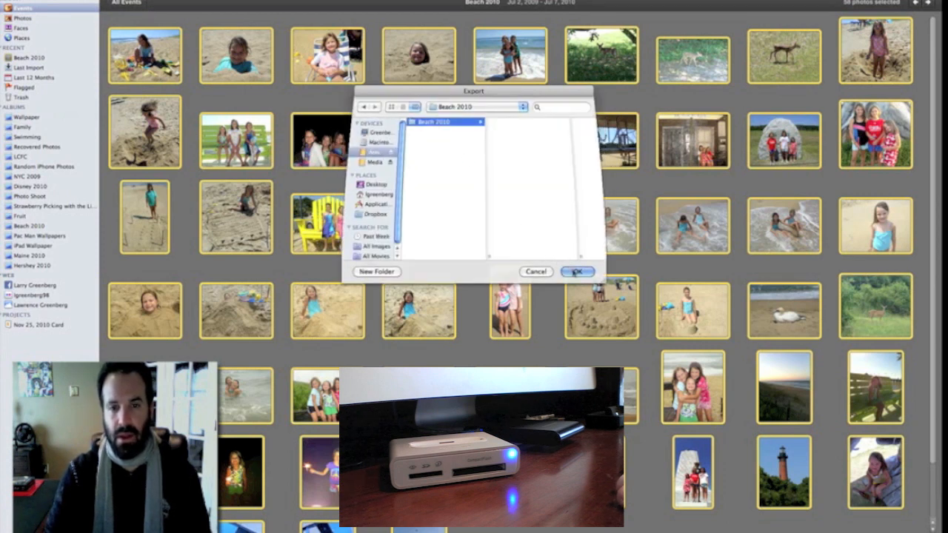
{"action": "left_click", "coordinate": [577, 272]}
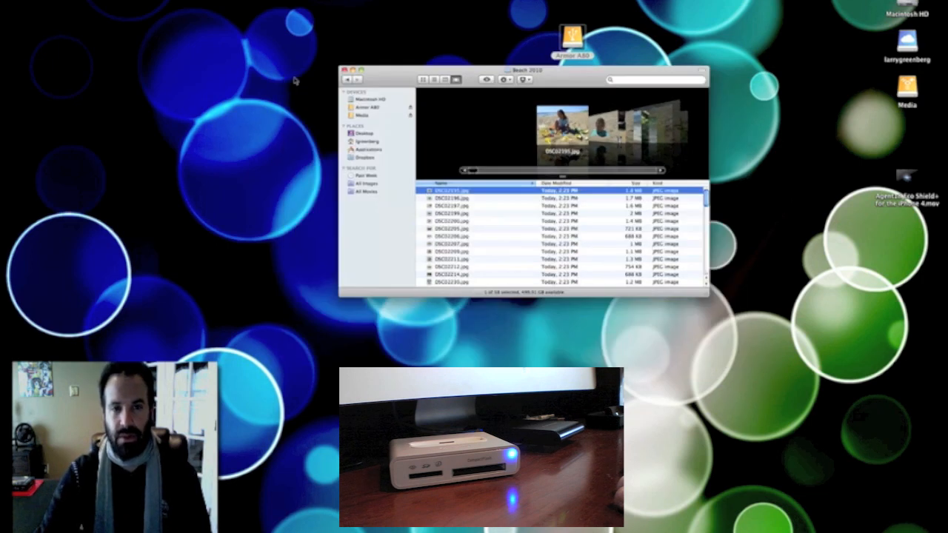
- Bring up the Armor A80 drive's context menu to eject it
{"action": "right_click", "coordinate": [571, 37]}
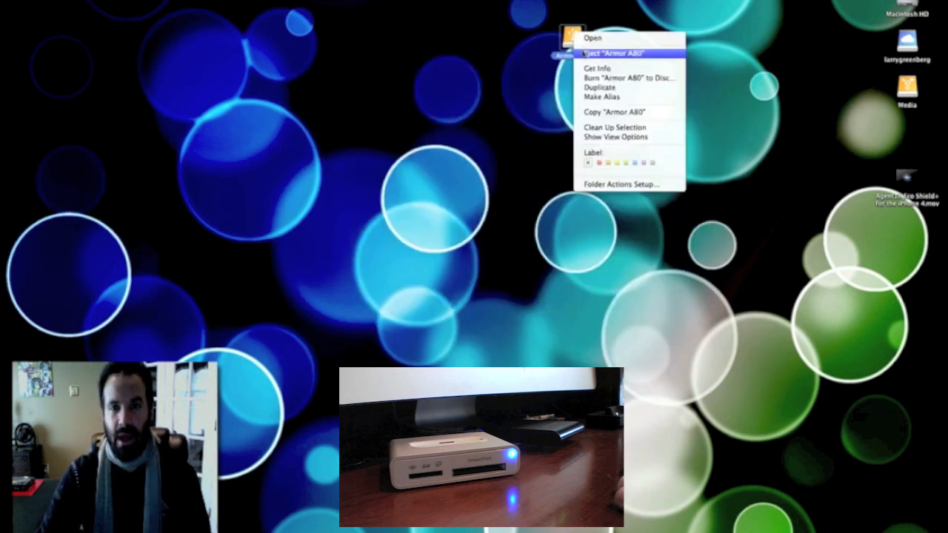